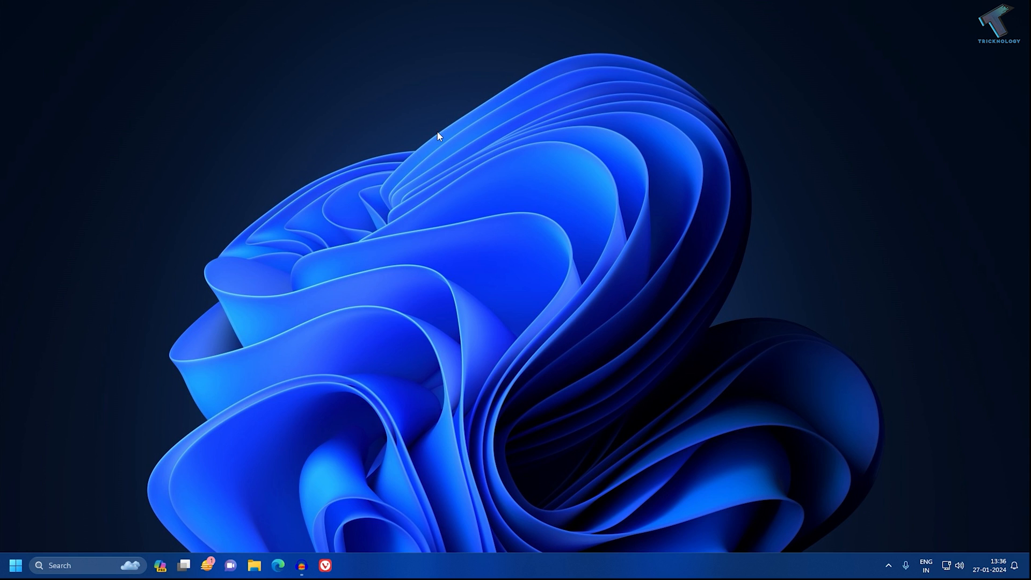
mouse_move(426, 143)
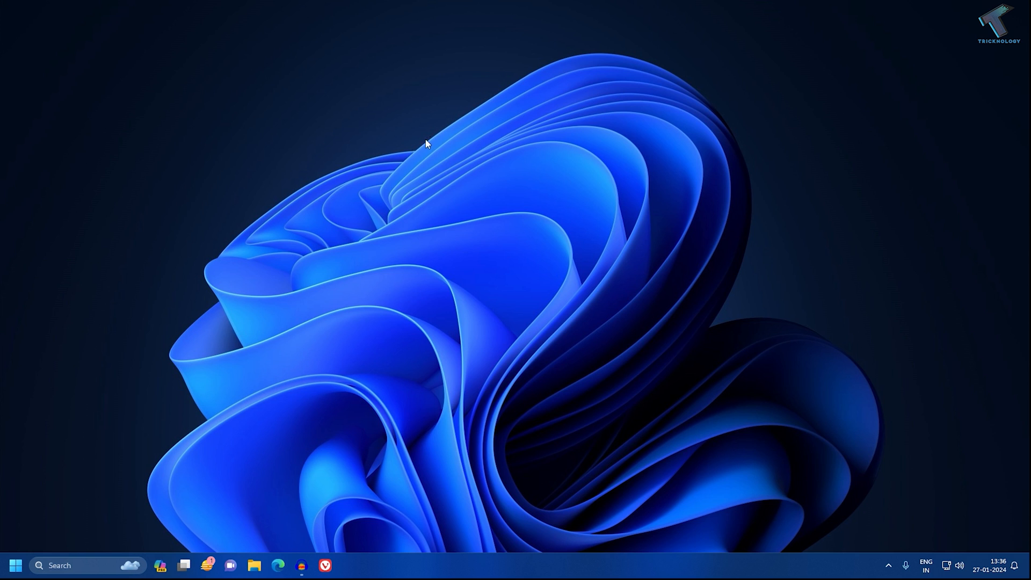
mouse_move(14, 565)
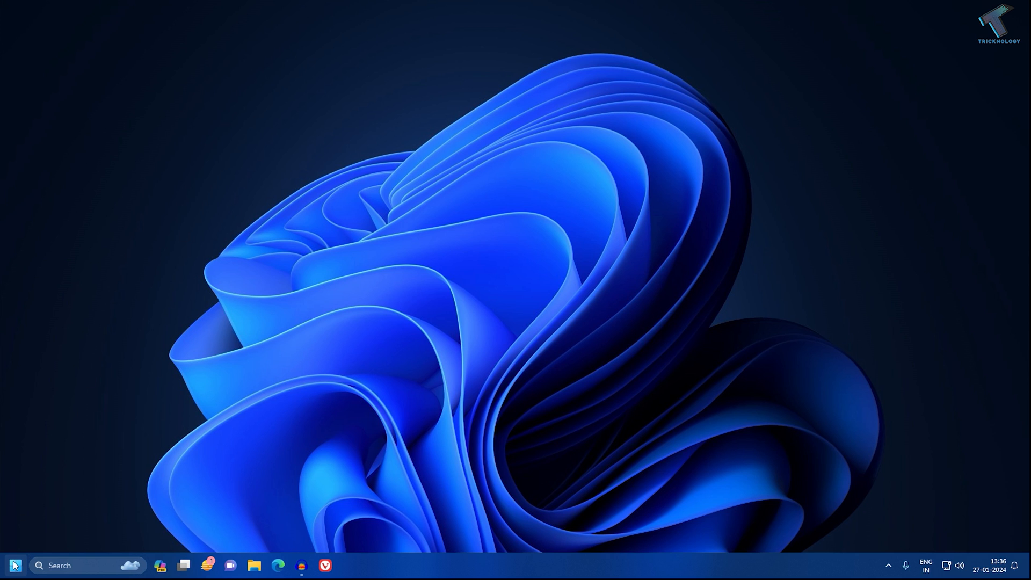
mouse_move(13, 567)
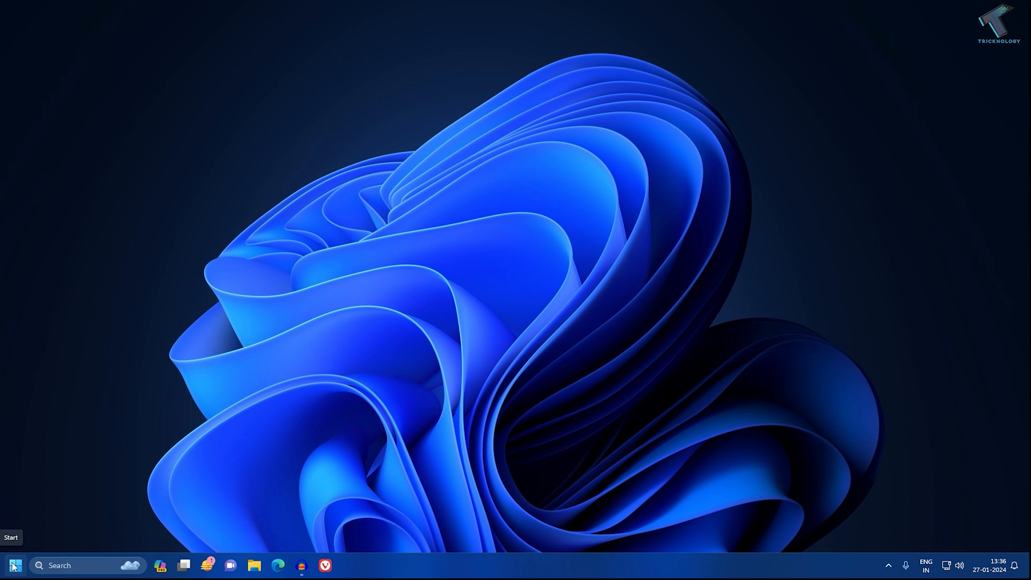
- Launch Settings from the Start button's quick-link menu
right_click(14, 565)
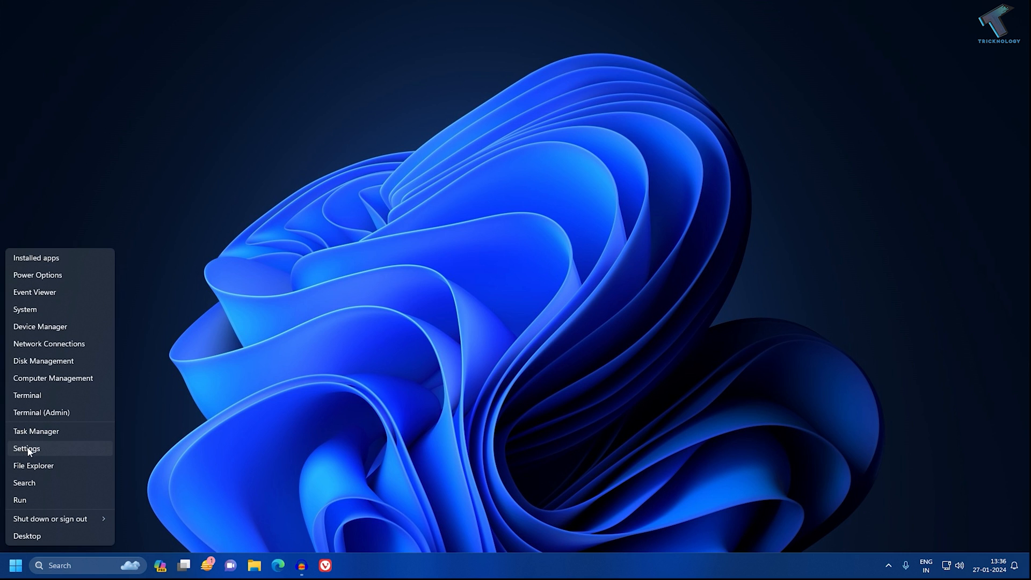
click(26, 448)
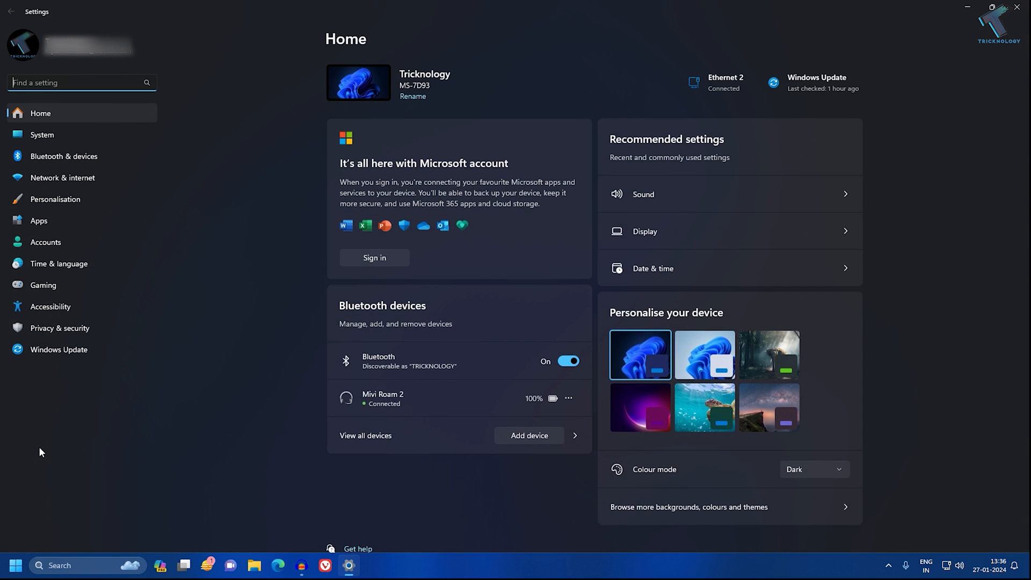
mouse_move(42, 135)
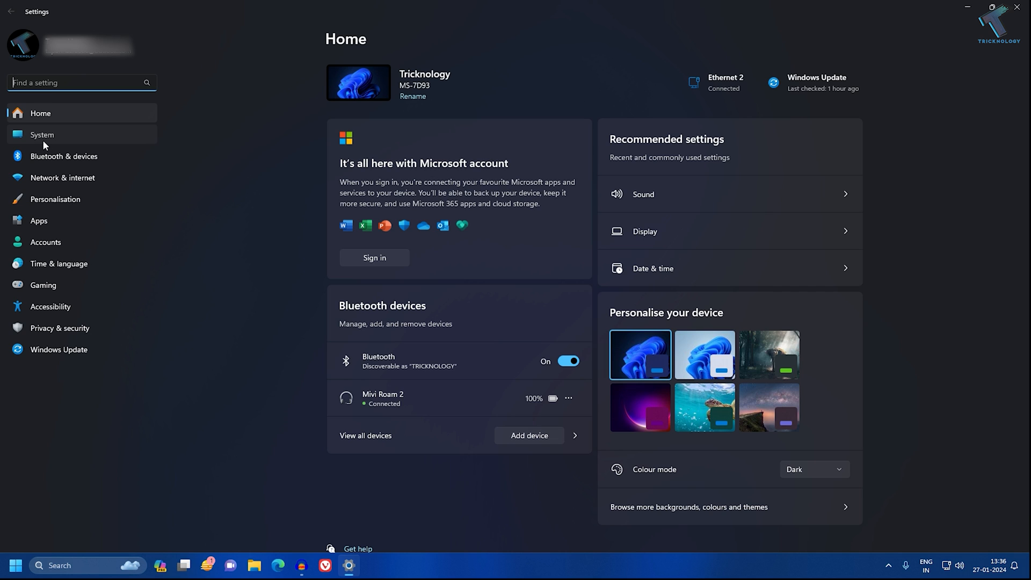
- Go to the System category in the Settings sidebar
click(42, 135)
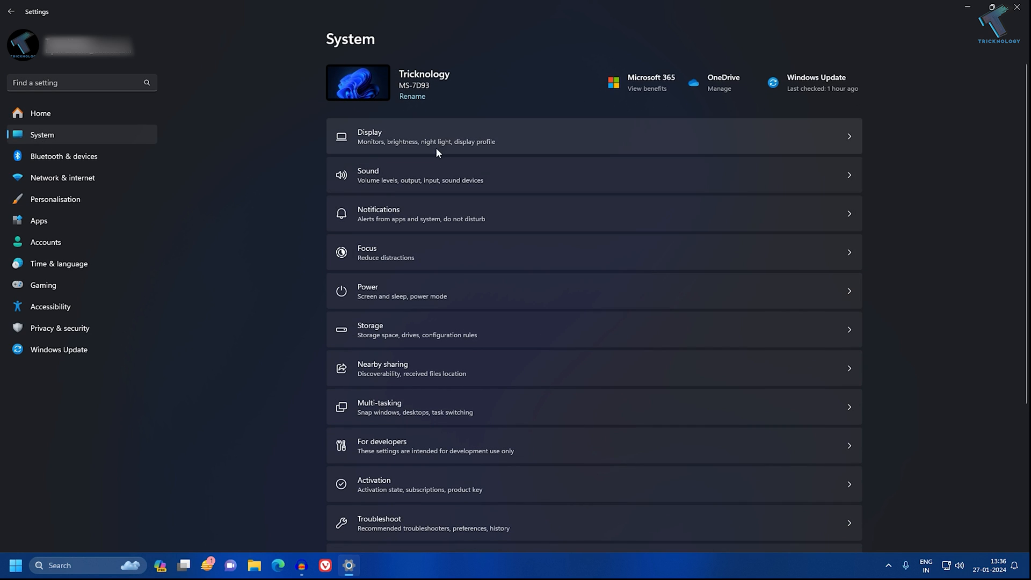
mouse_move(361, 175)
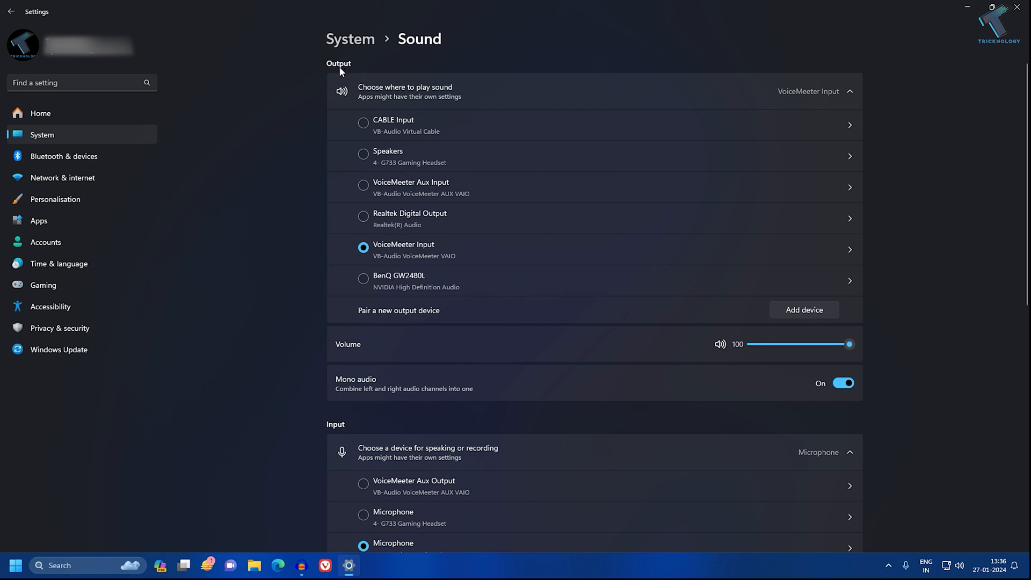
- Toggle the USB Condenser Microphone's input mute so it ends unmuted at volume 100
scroll(down, 3)
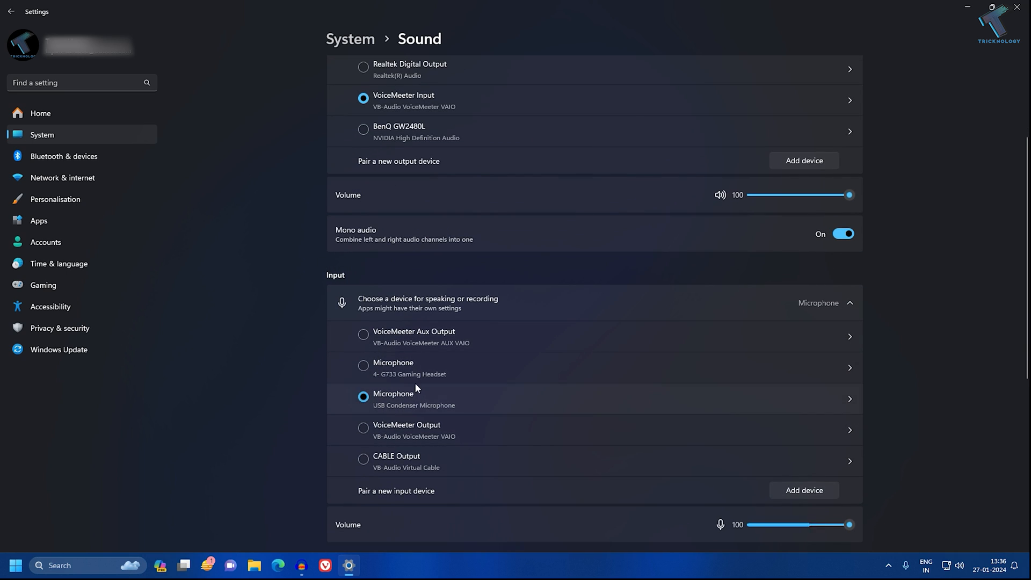
mouse_move(371, 415)
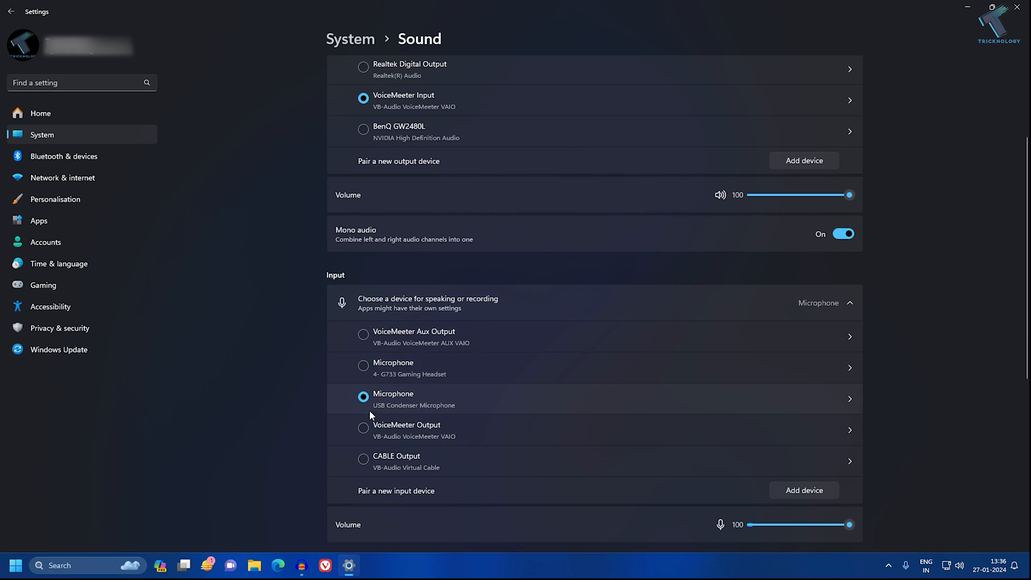
mouse_move(452, 416)
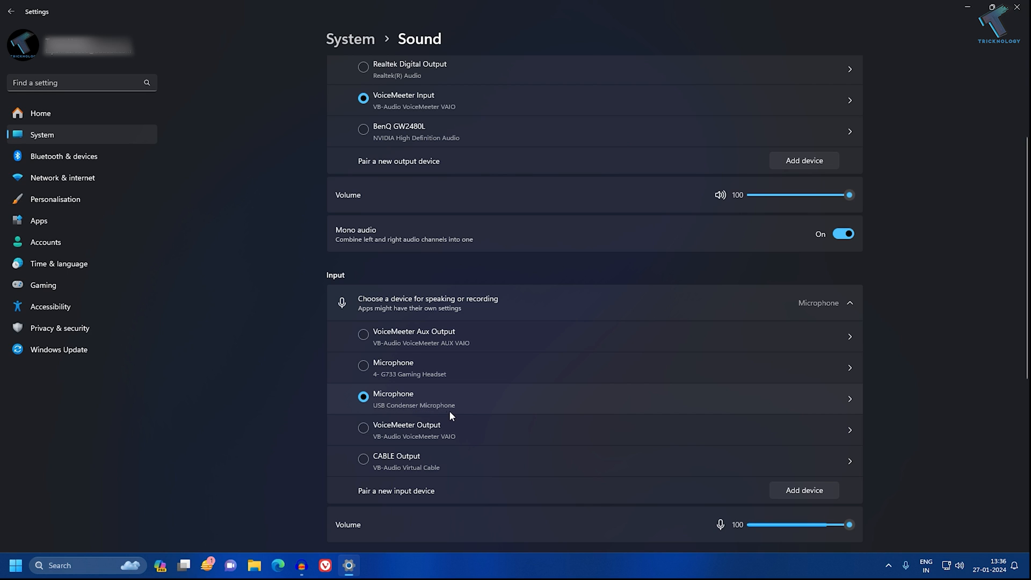
scroll(down, 3)
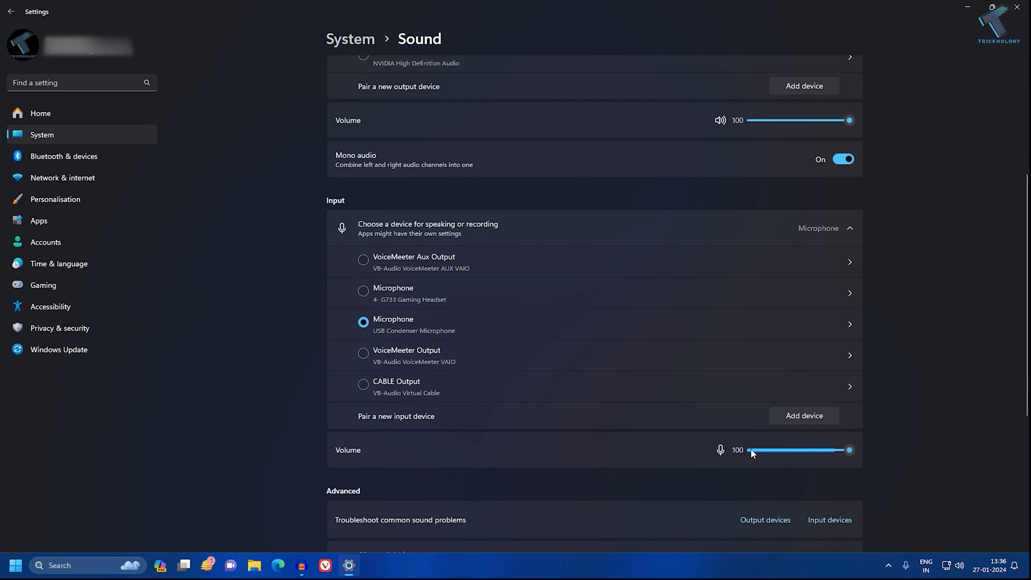
mouse_move(715, 458)
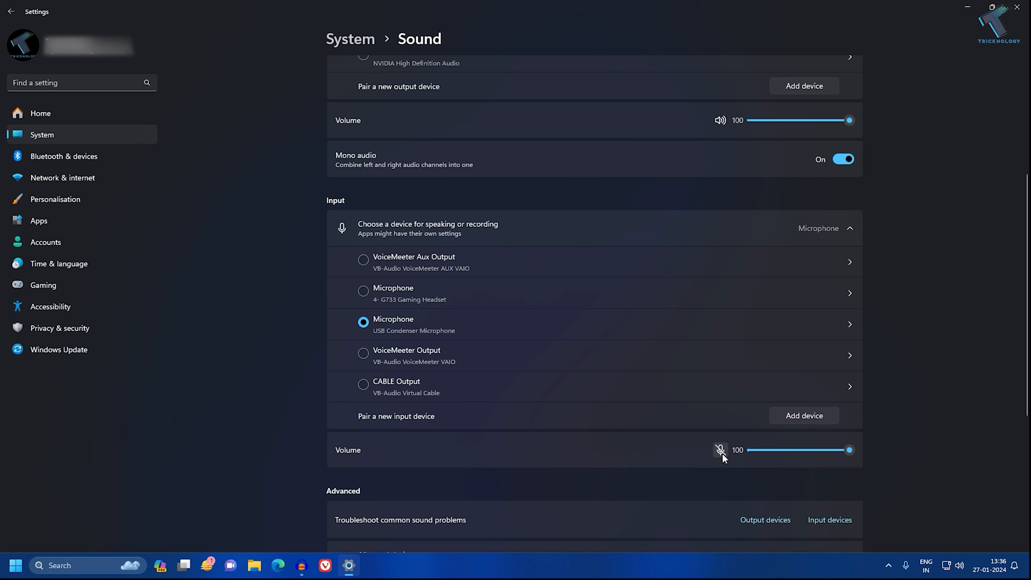
click(721, 450)
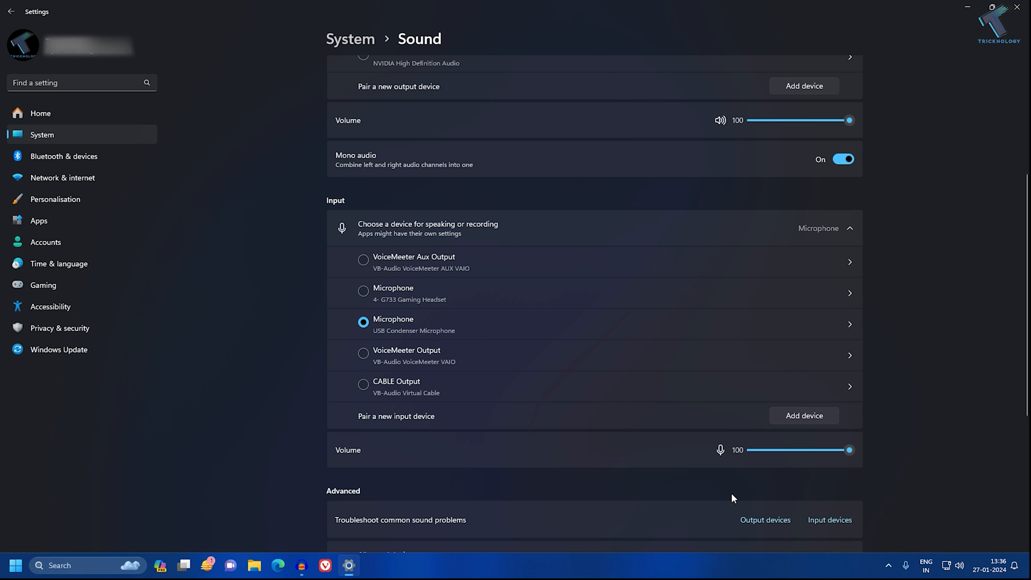